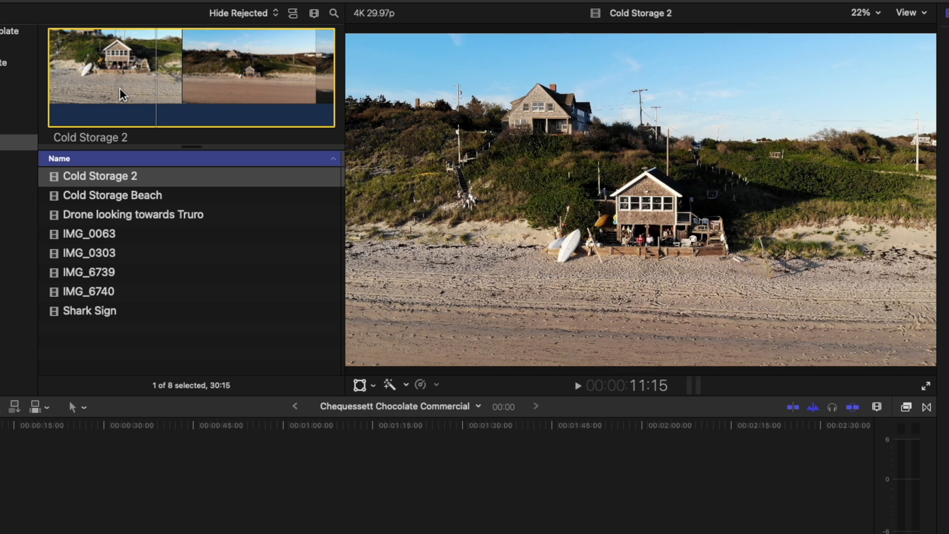
Mark an in point and out point on the Cold Storage 2 drone clip's filmstrip.
click(575, 386)
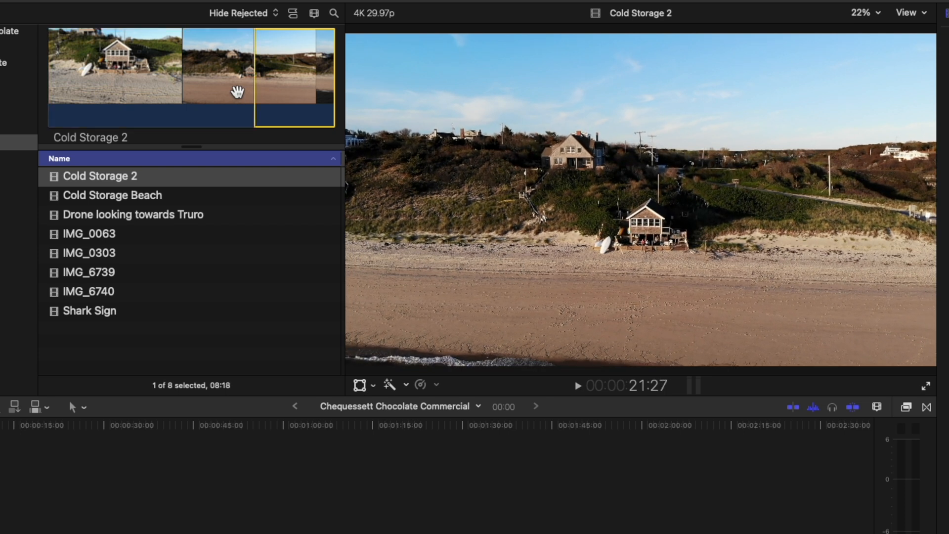
key(i)
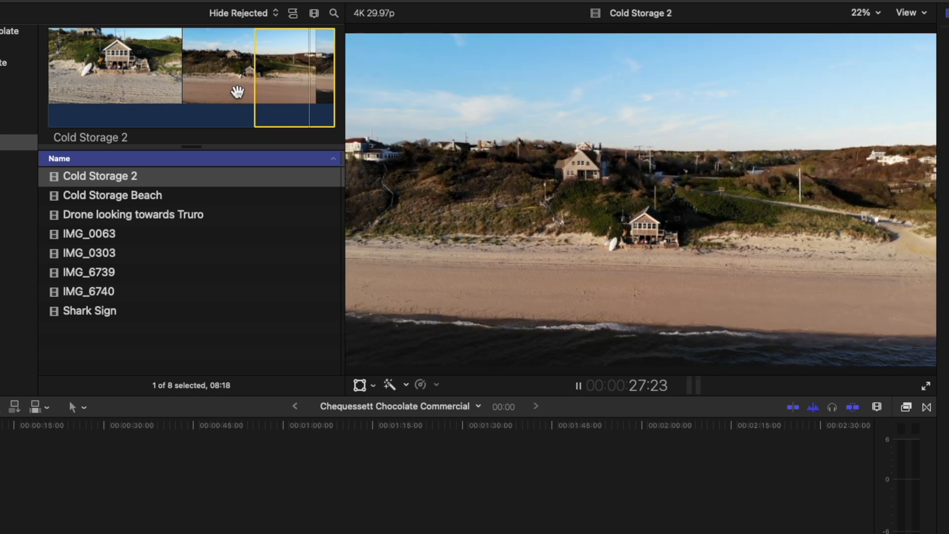
key(o)
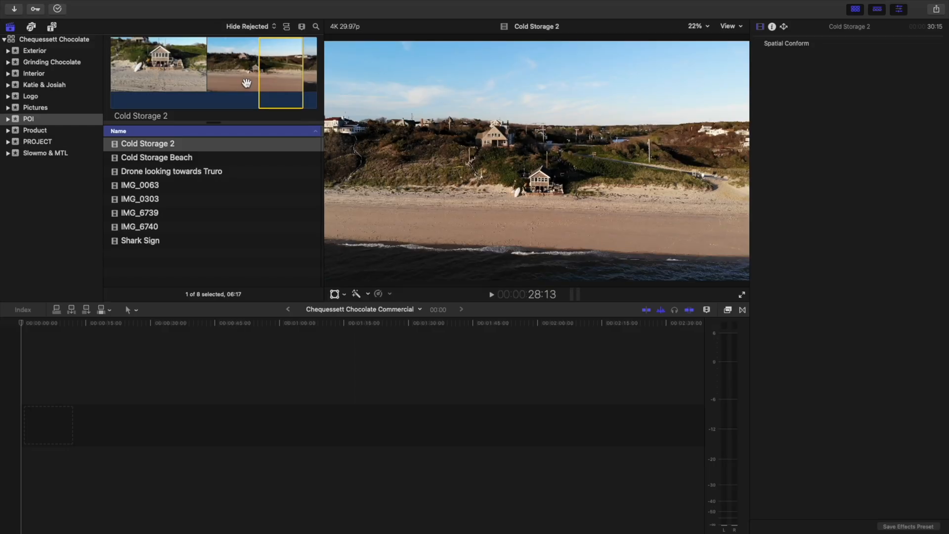
Append the Cold Storage 2 range to the timeline (E) and preview the IMG_0063 sign clip.
key(e)
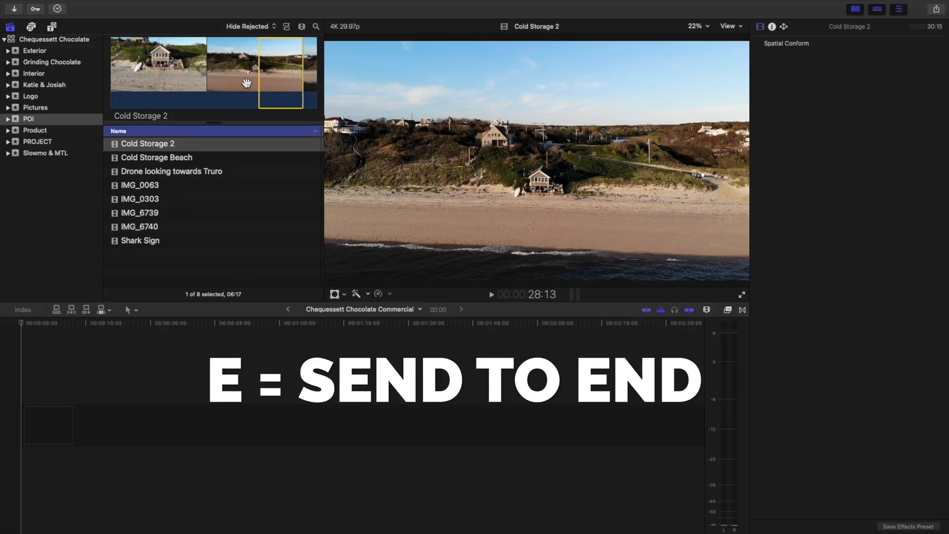
key(e)
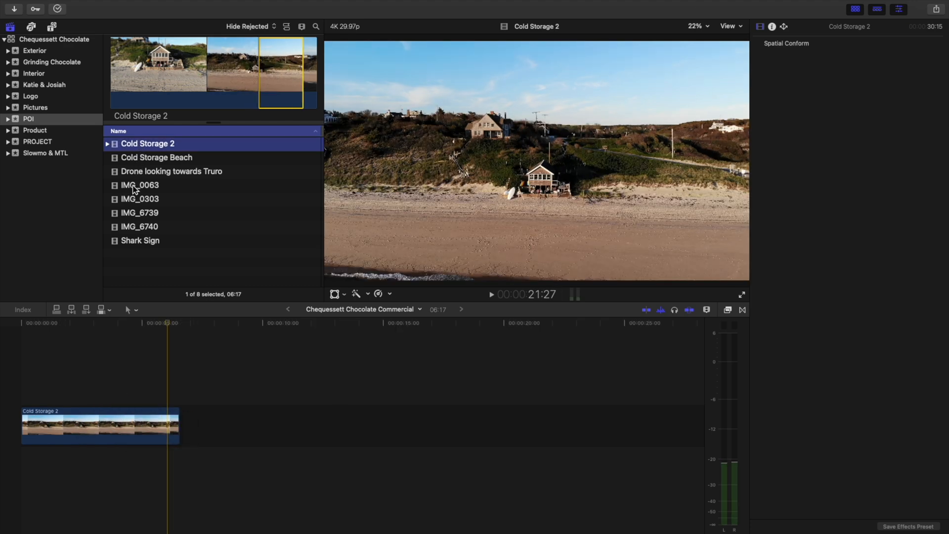
click(139, 185)
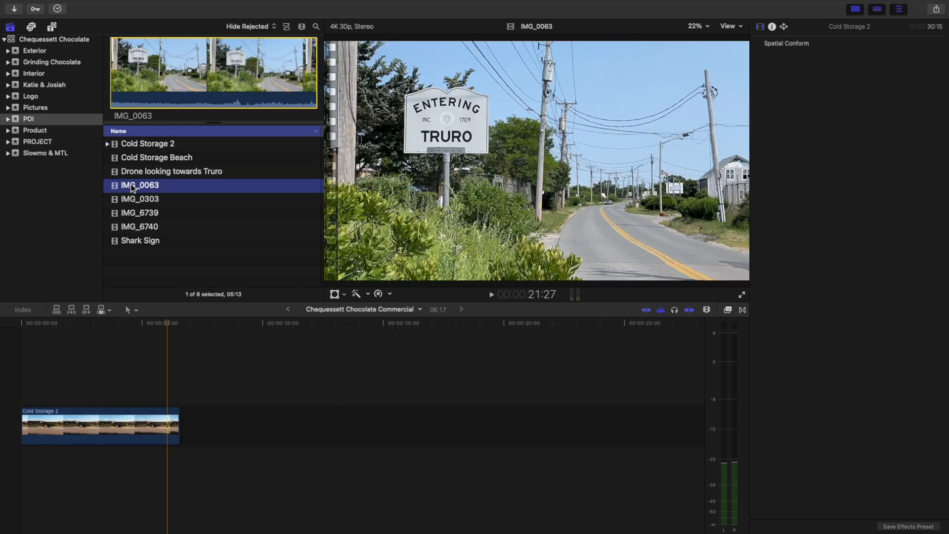